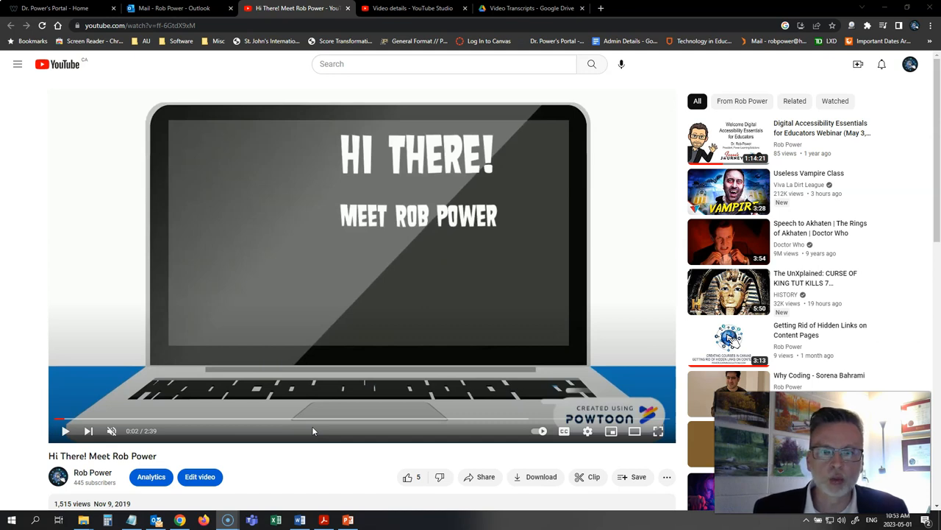
Step: Scroll down to the 'Hi There! Meet Rob Power' description and its transcript link
scroll(down, 3)
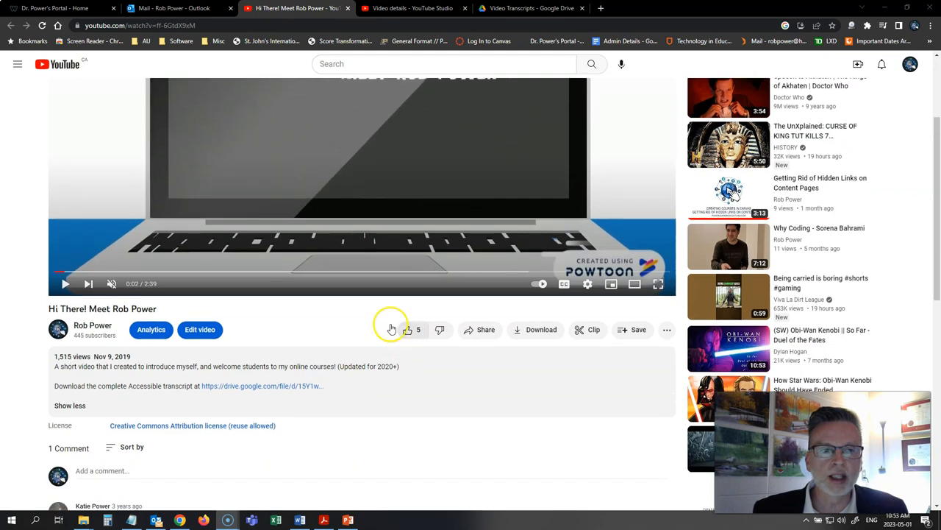
mouse_move(345, 302)
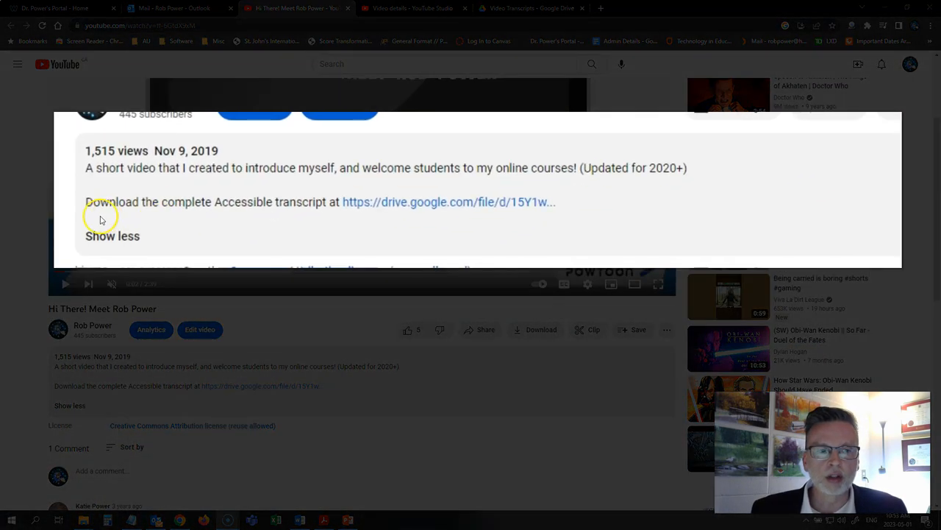
mouse_move(211, 214)
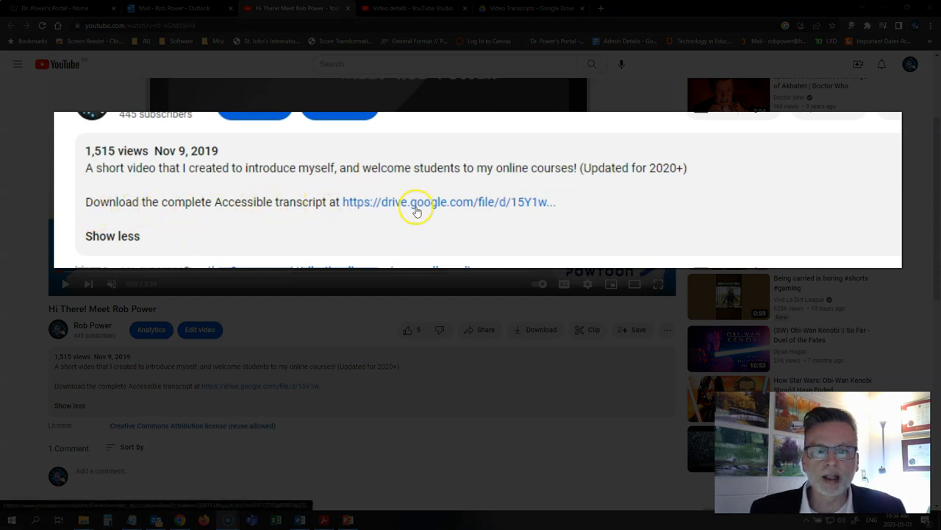
mouse_move(469, 221)
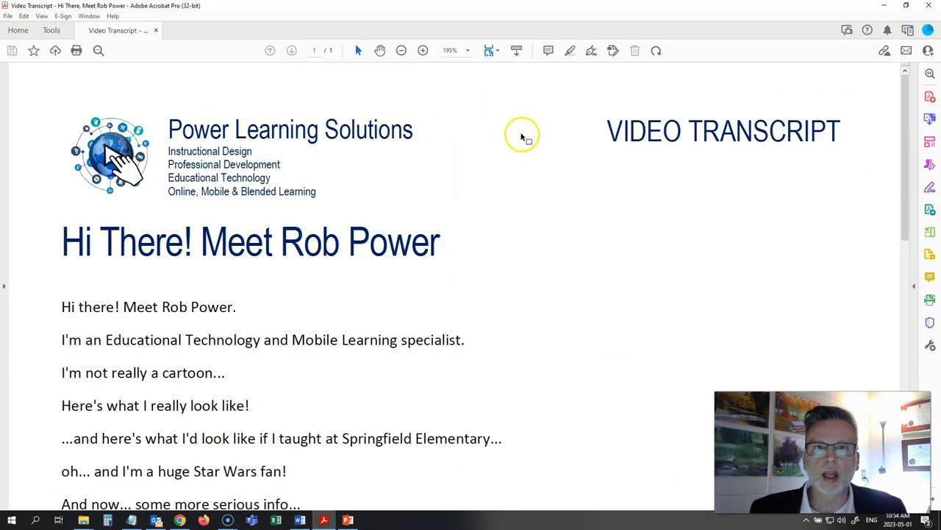
Step: Zoom the transcript PDF to 125% and scroll through its spoken lines
click(401, 50)
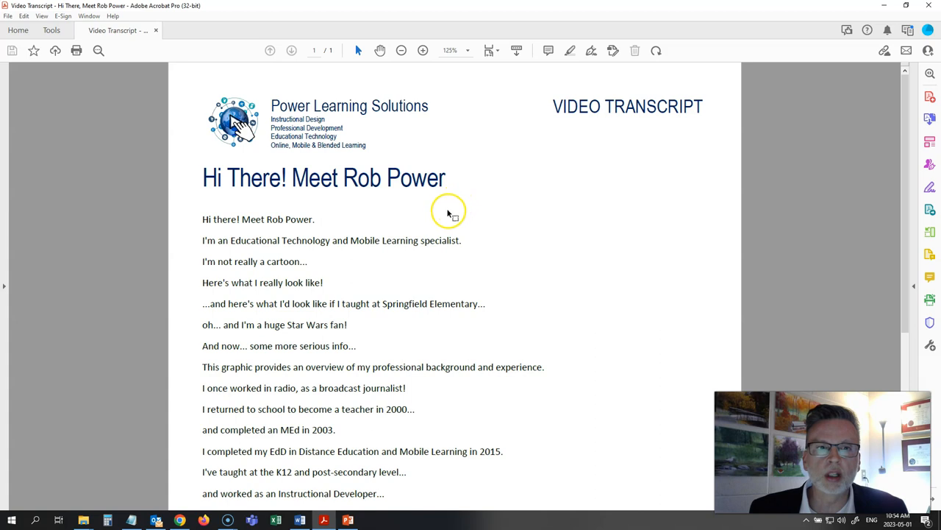
mouse_move(438, 220)
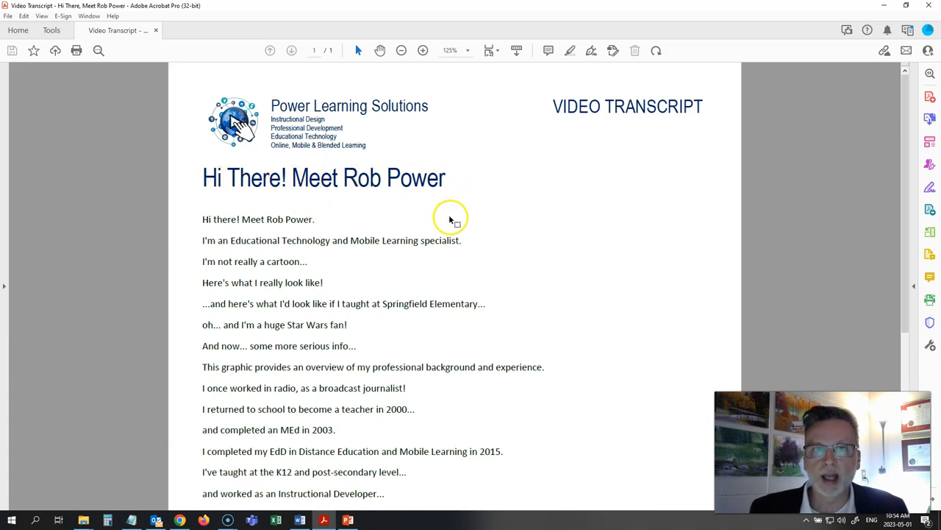
mouse_move(243, 149)
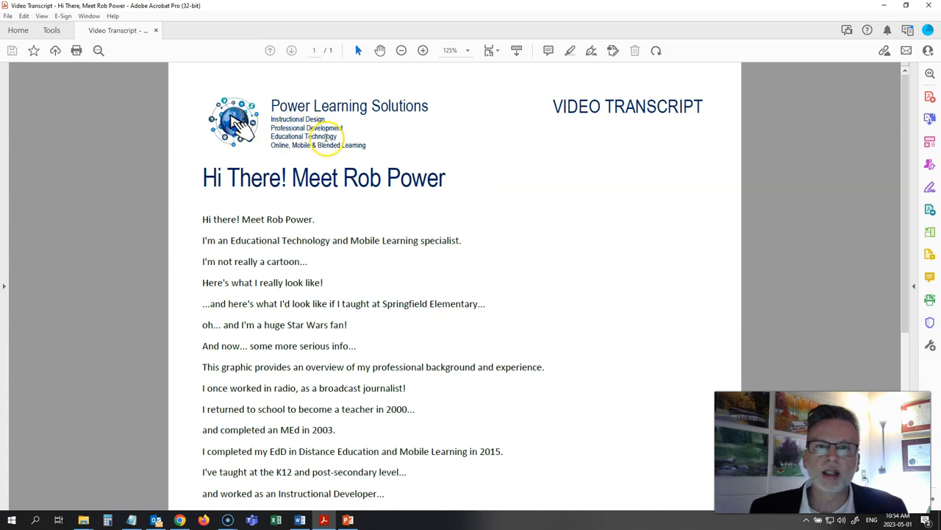
mouse_move(453, 195)
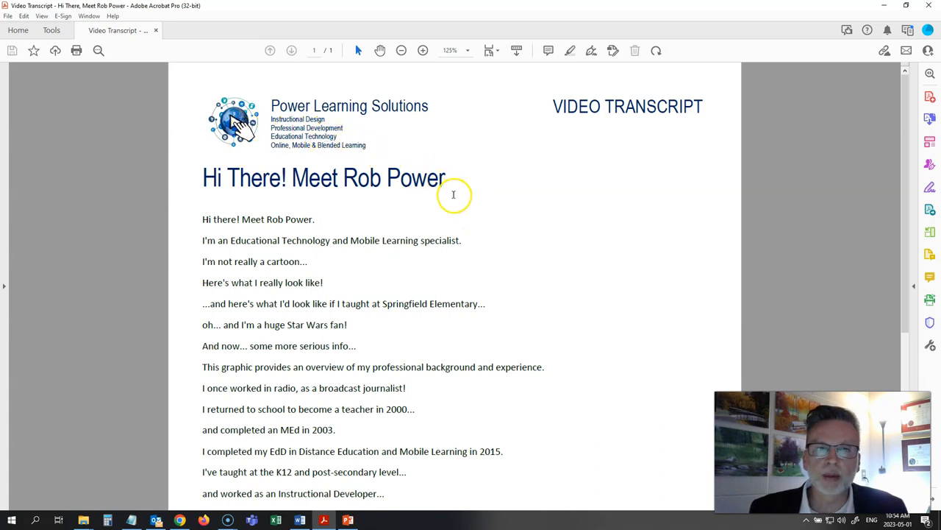
scroll(down, 3)
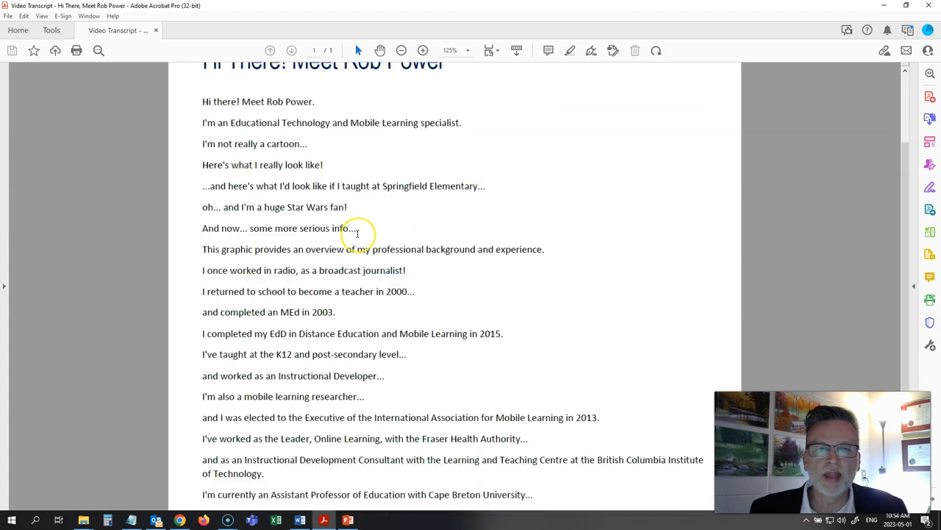
scroll(down, 3)
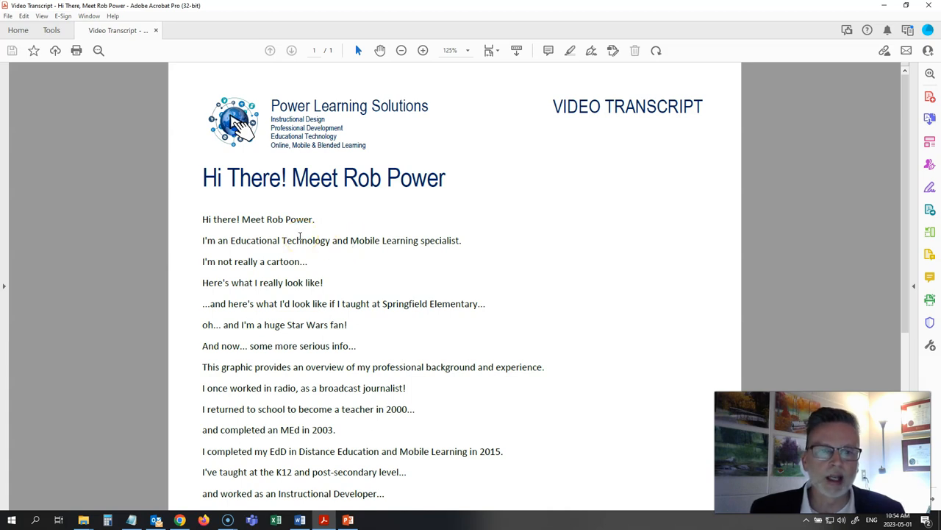
mouse_move(537, 154)
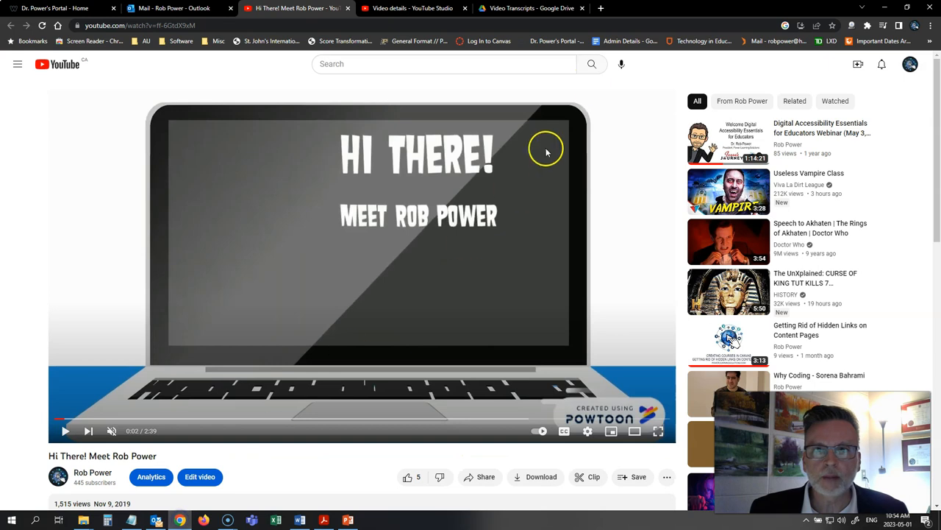
Step: Confirm 'Hi There Meet Rob Power - Transcript.pdf' is viewable by anyone with the link
click(527, 8)
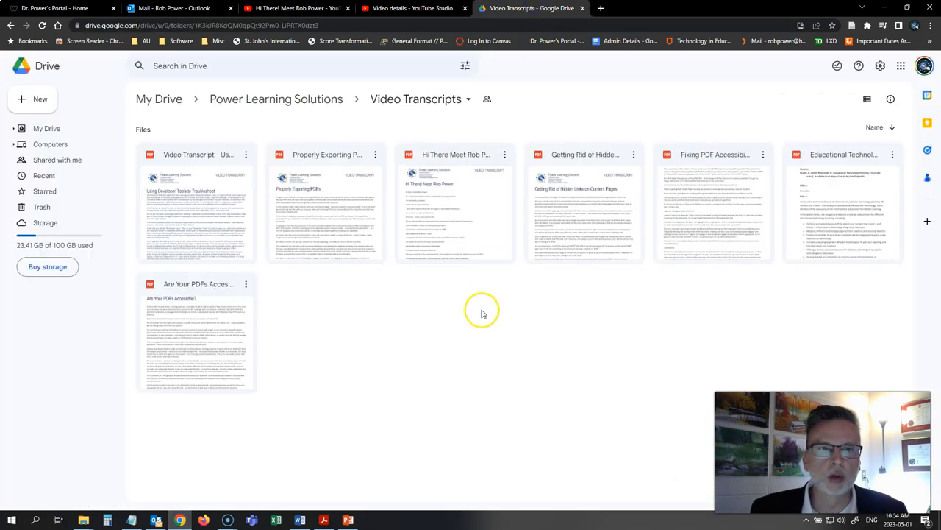
mouse_move(412, 362)
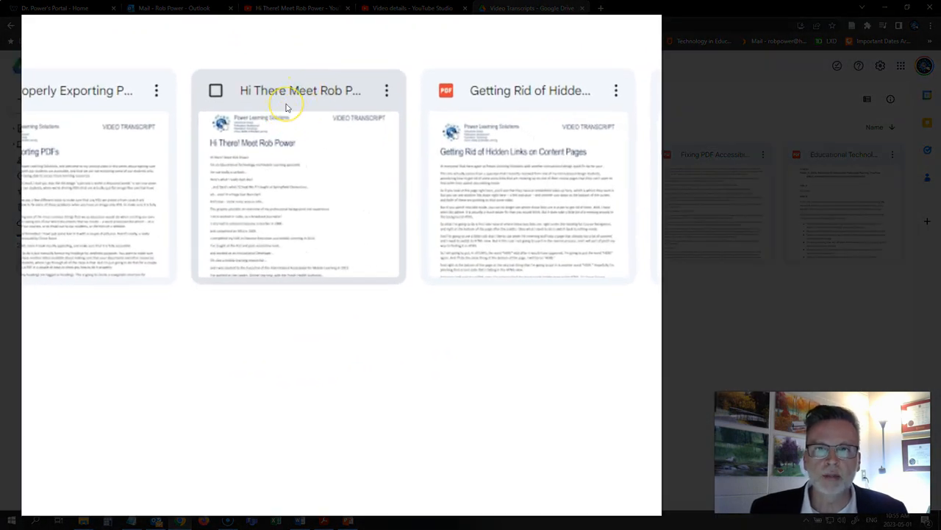
mouse_move(279, 194)
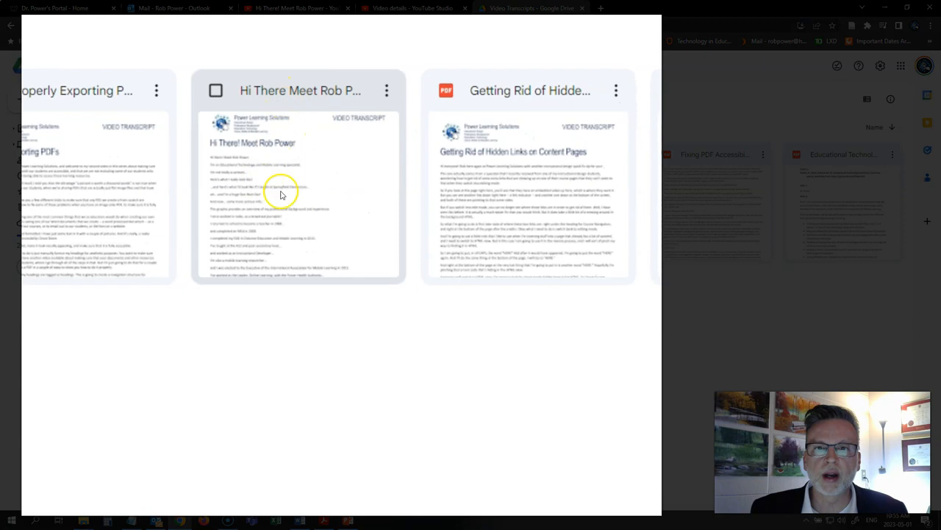
click(388, 90)
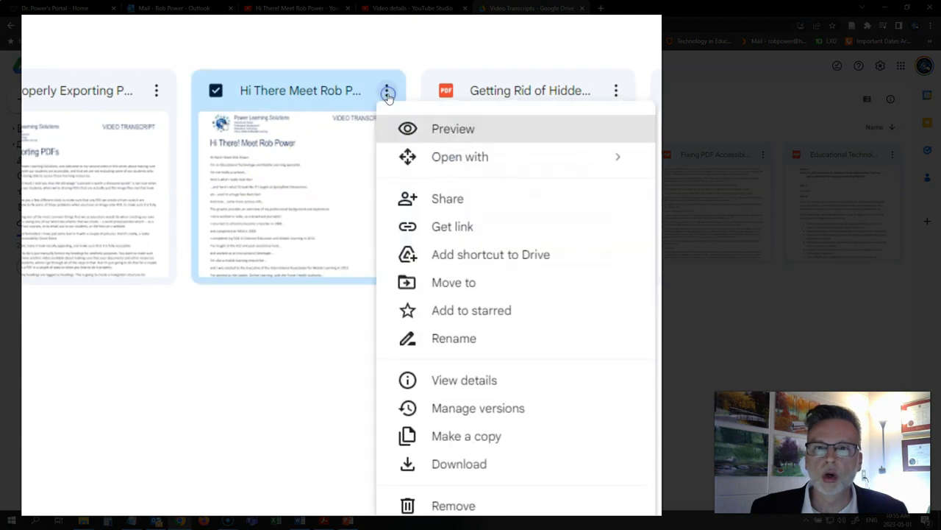
click(454, 129)
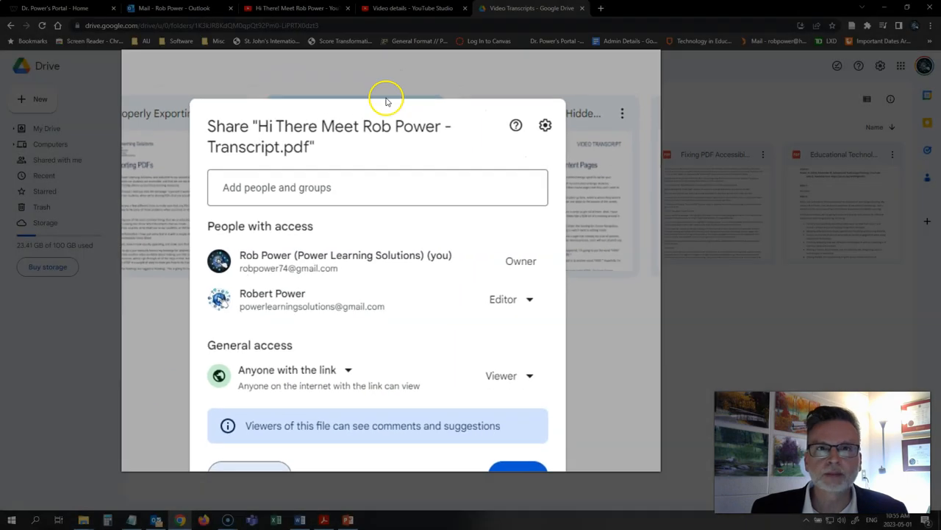
click(294, 8)
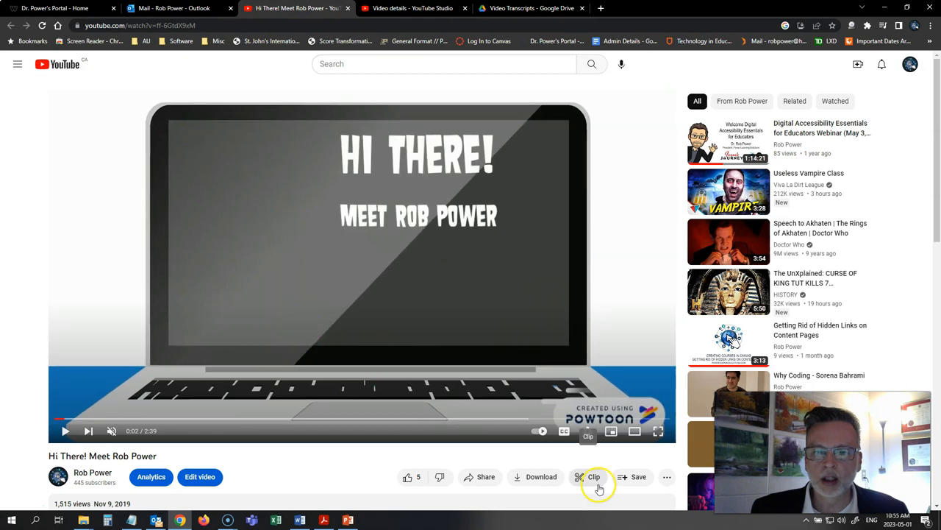
mouse_move(310, 436)
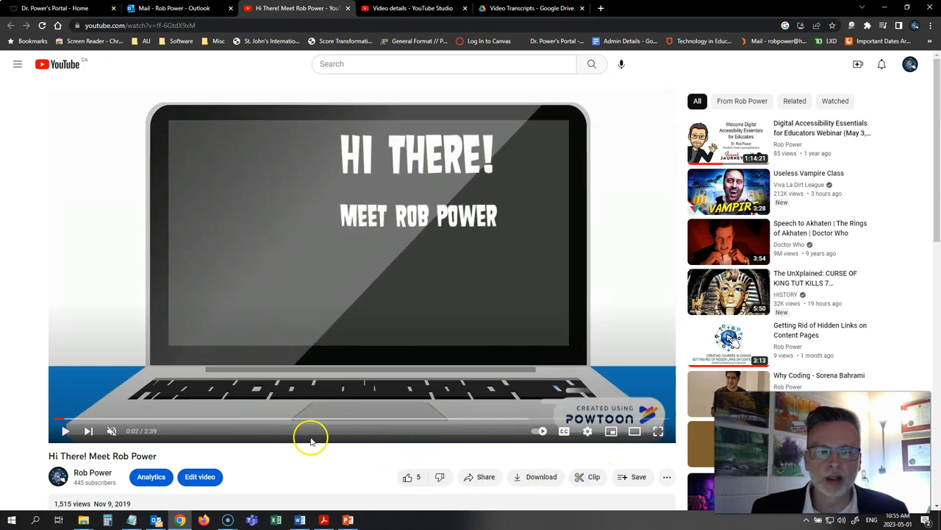